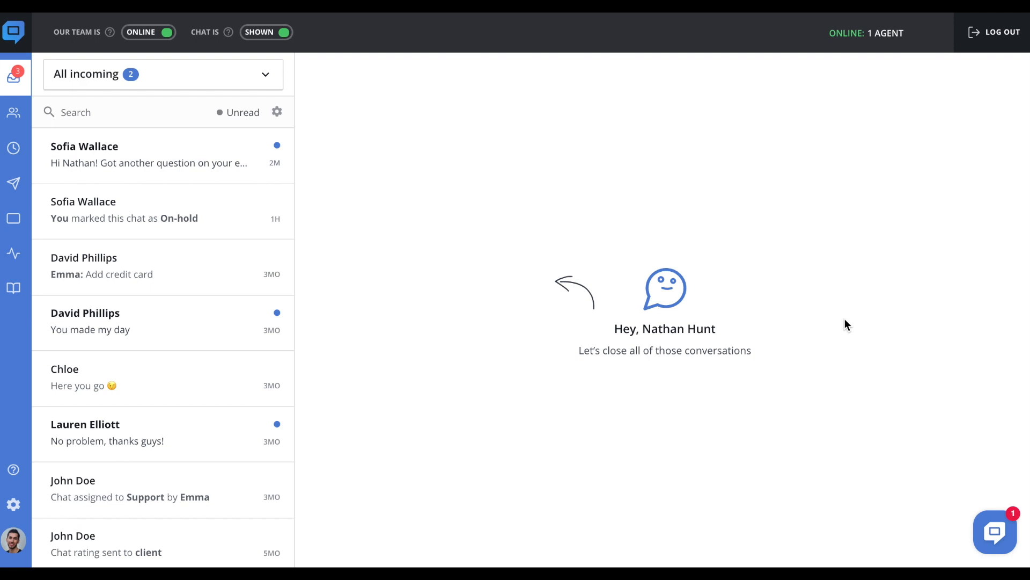
mouse_move(654, 265)
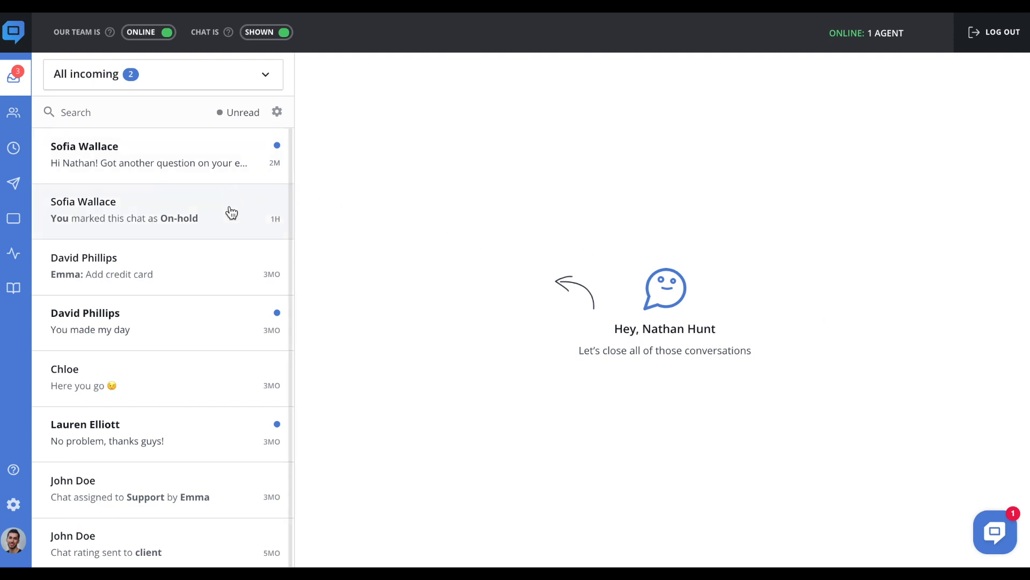
mouse_move(232, 274)
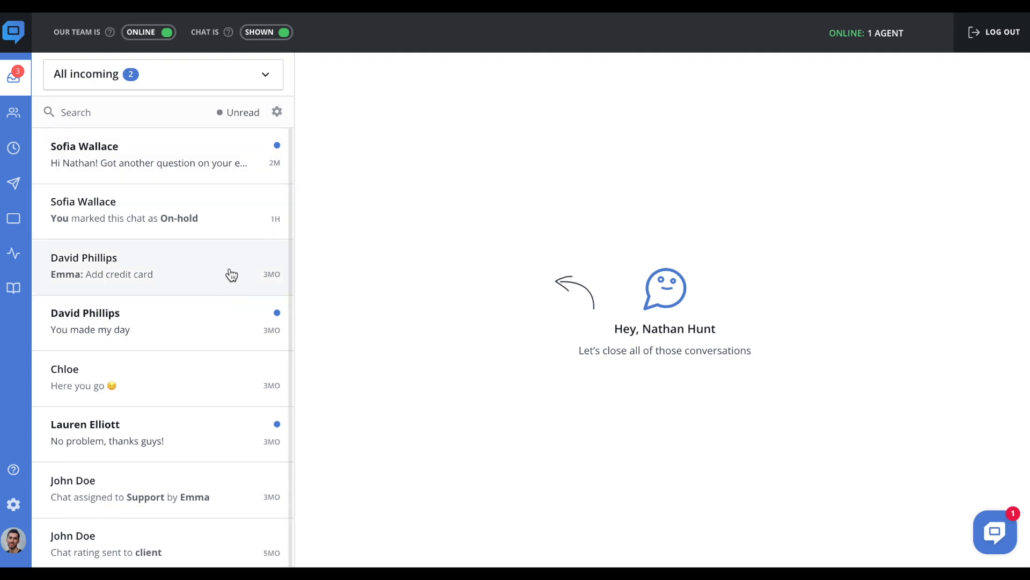
mouse_move(234, 263)
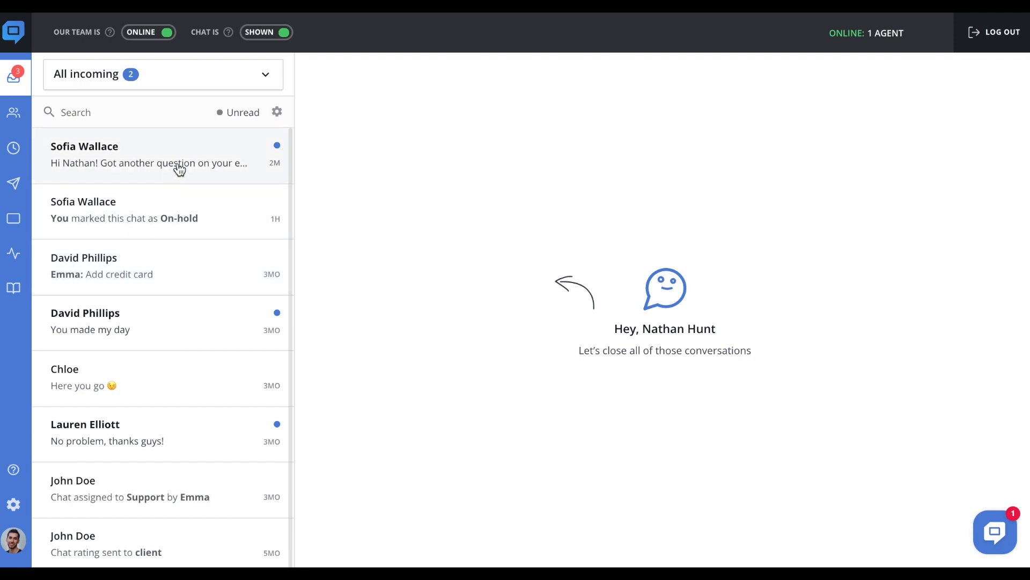
mouse_move(183, 168)
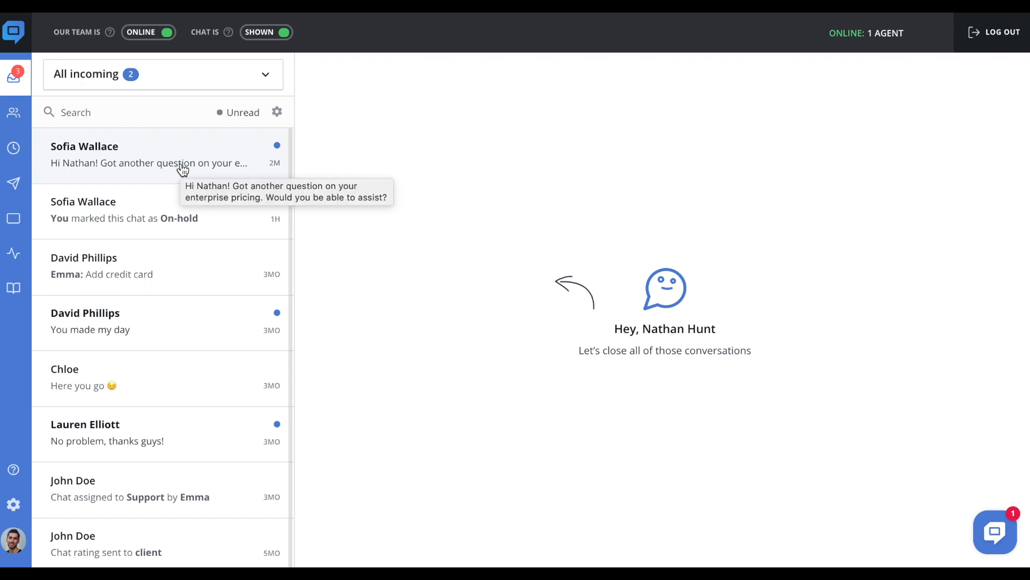
mouse_move(276, 112)
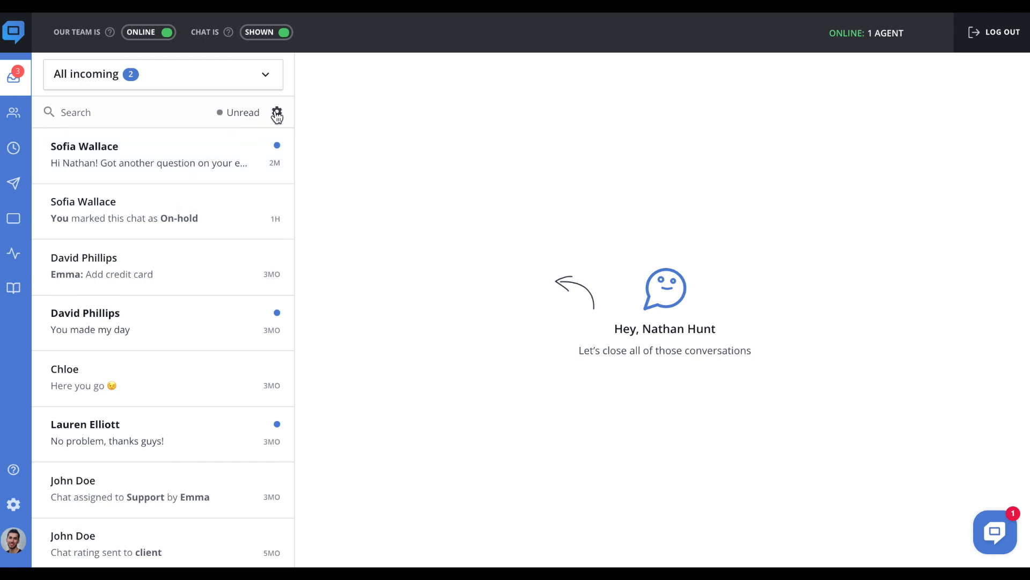
- Enable Customer avatar and Tags on chat cards and add Company as an extra attribute
left_click(276, 113)
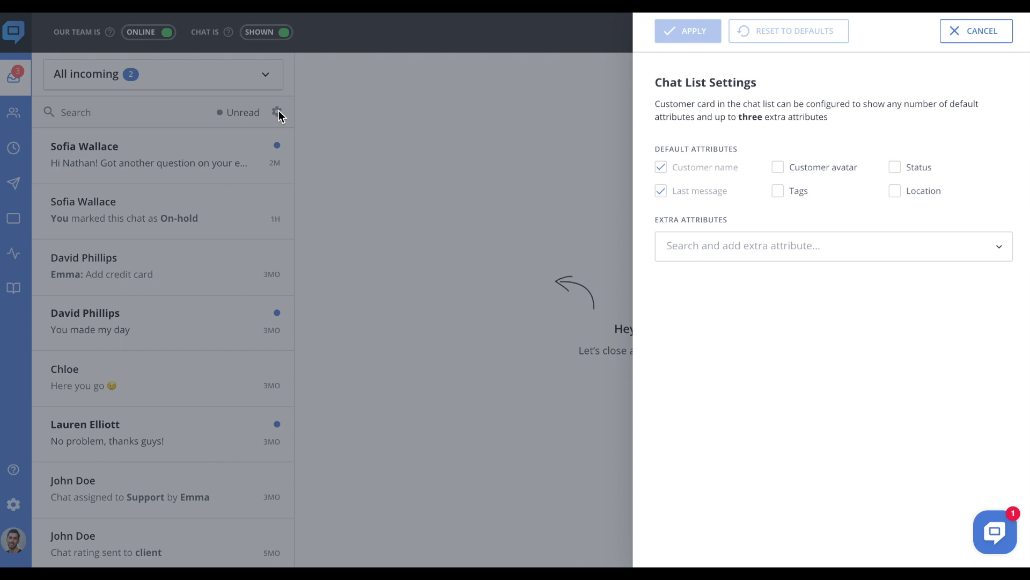
mouse_move(779, 120)
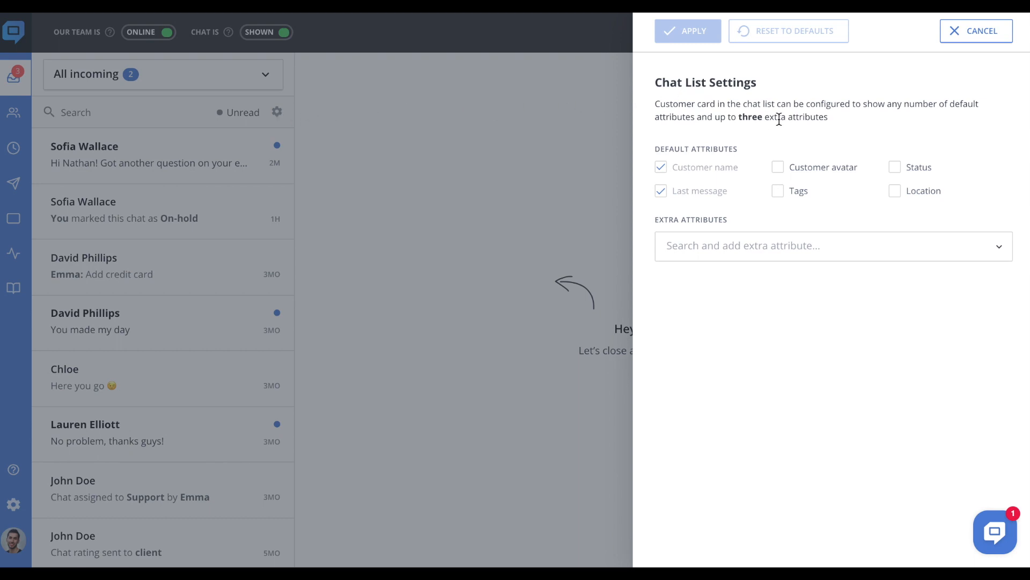
left_click(778, 167)
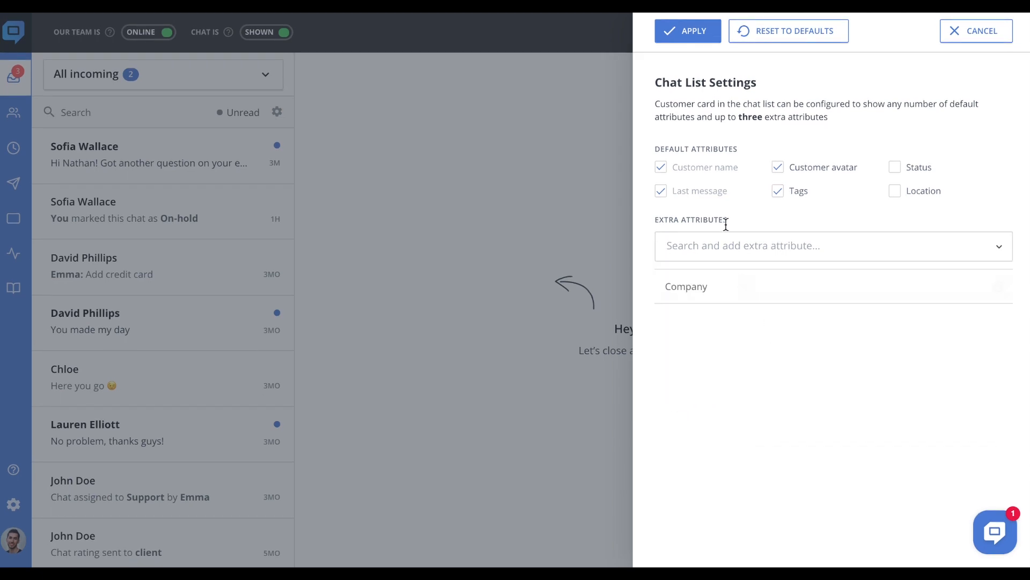
left_click(687, 30)
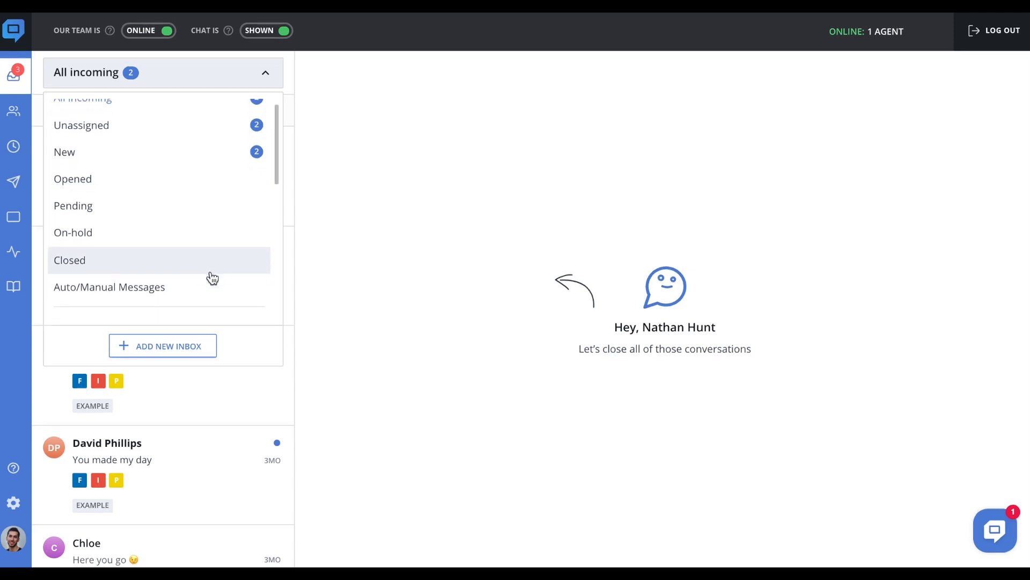
scroll("down", 3)
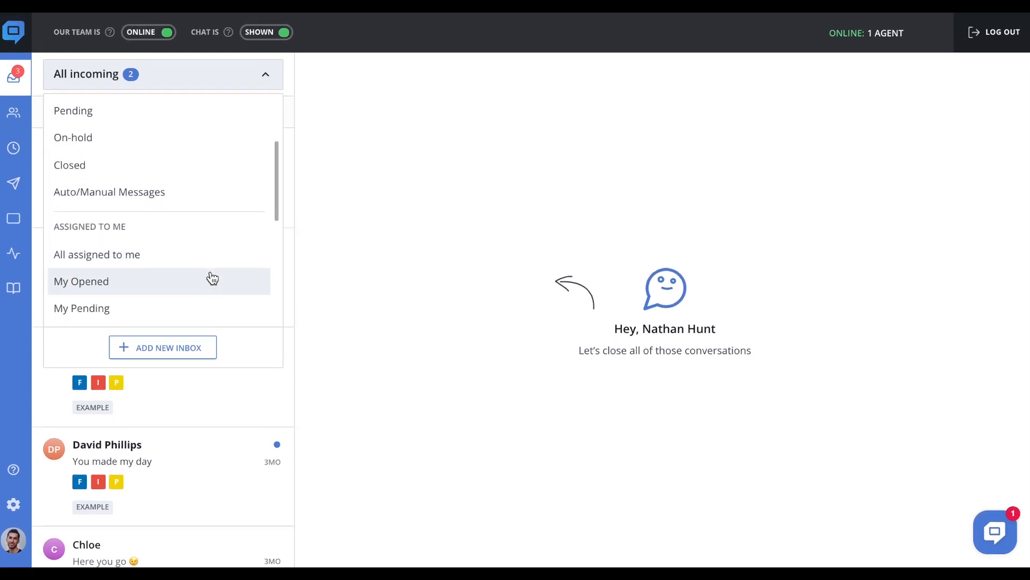
scroll("down", 3)
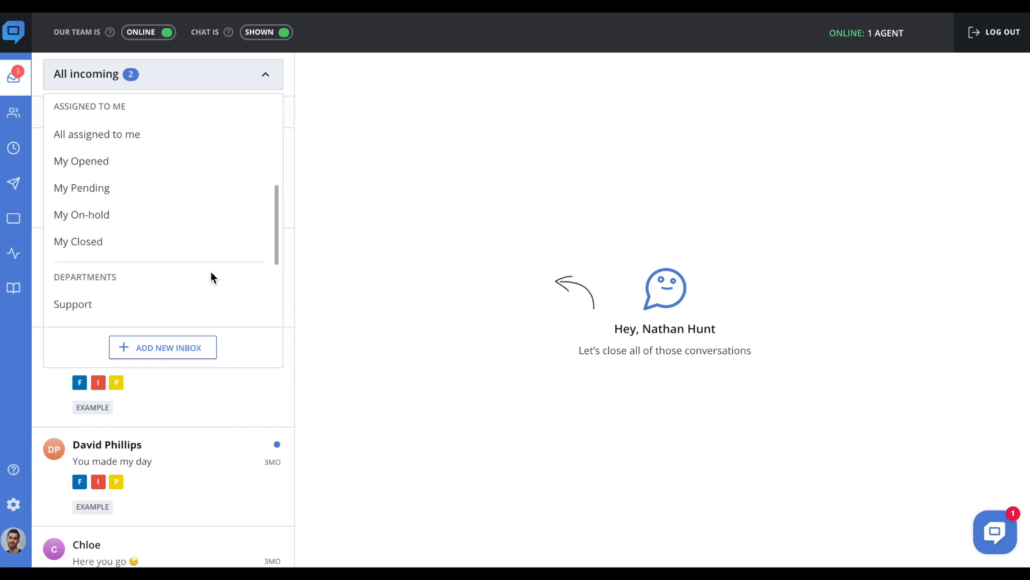
scroll("down", 3)
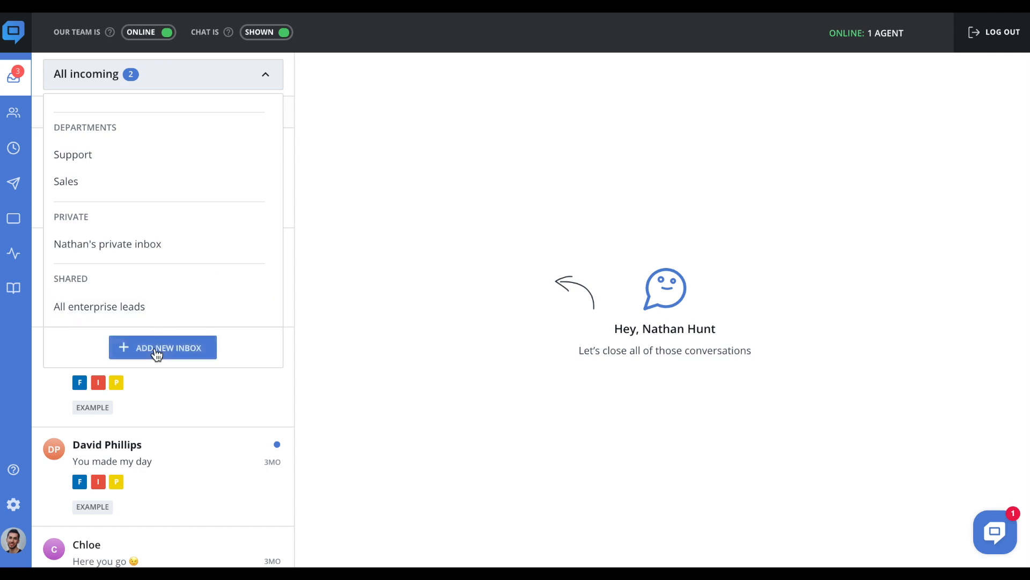
- Start a new inbox named 1 filtered to Open chats with the BUG tag
left_click(163, 348)
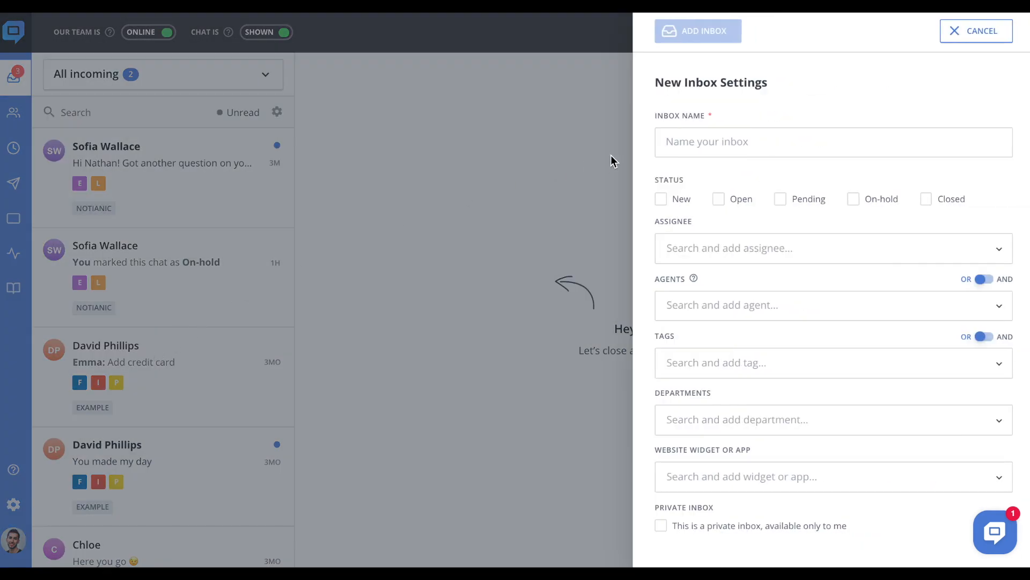
type("1")
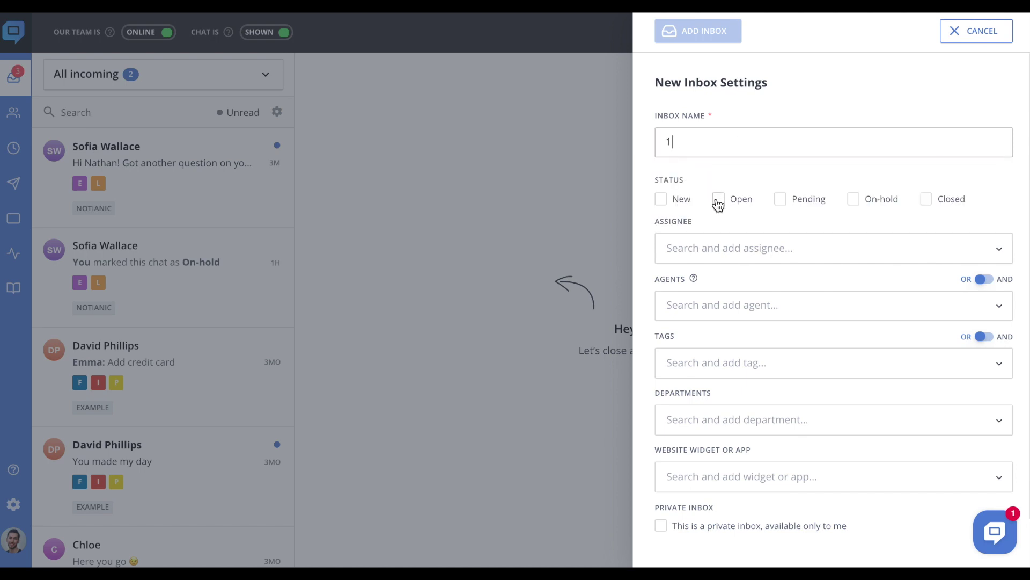
left_click(718, 200)
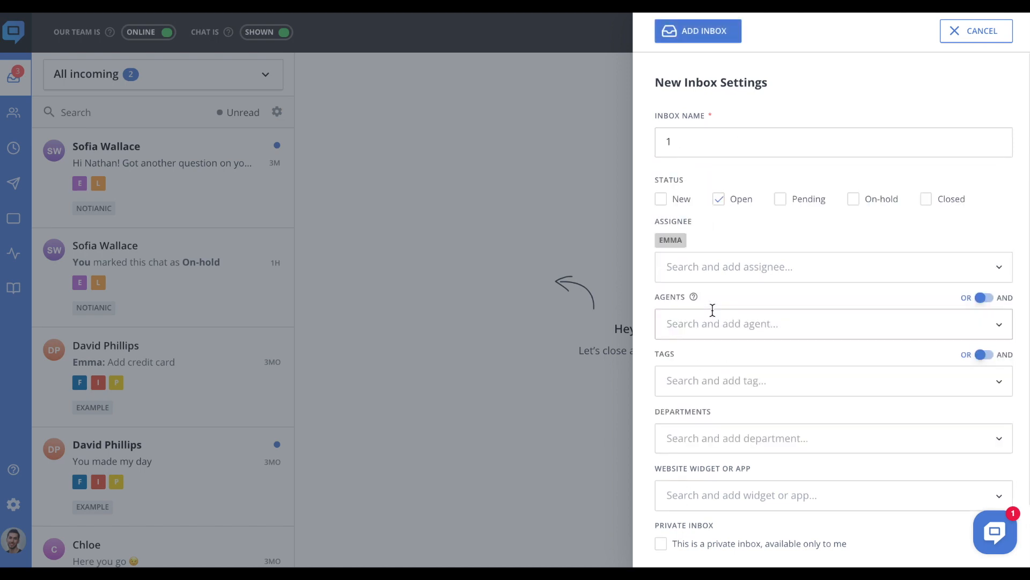
left_click(833, 379)
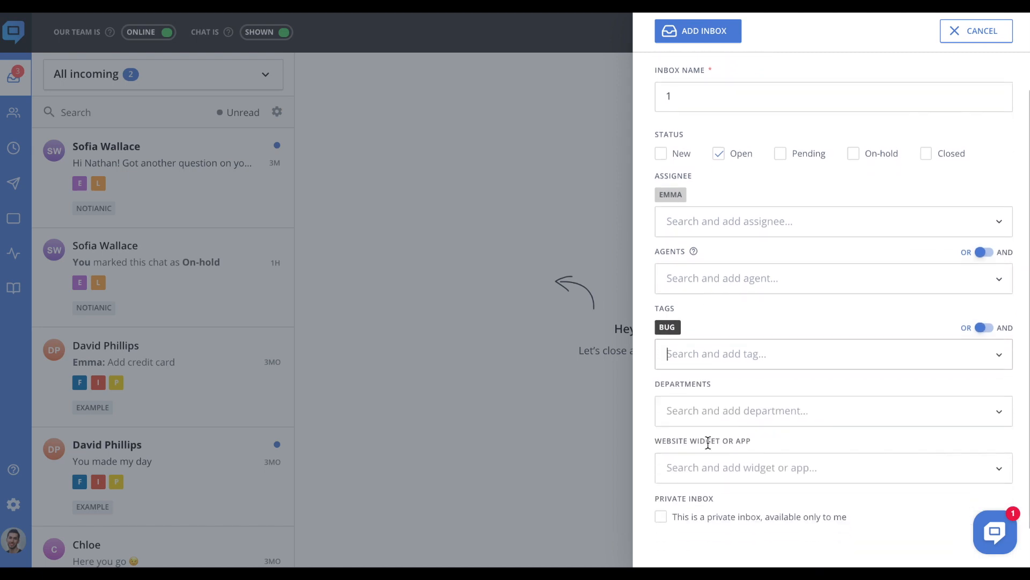
- Mark the new inbox as private and save it
scroll("down", 3)
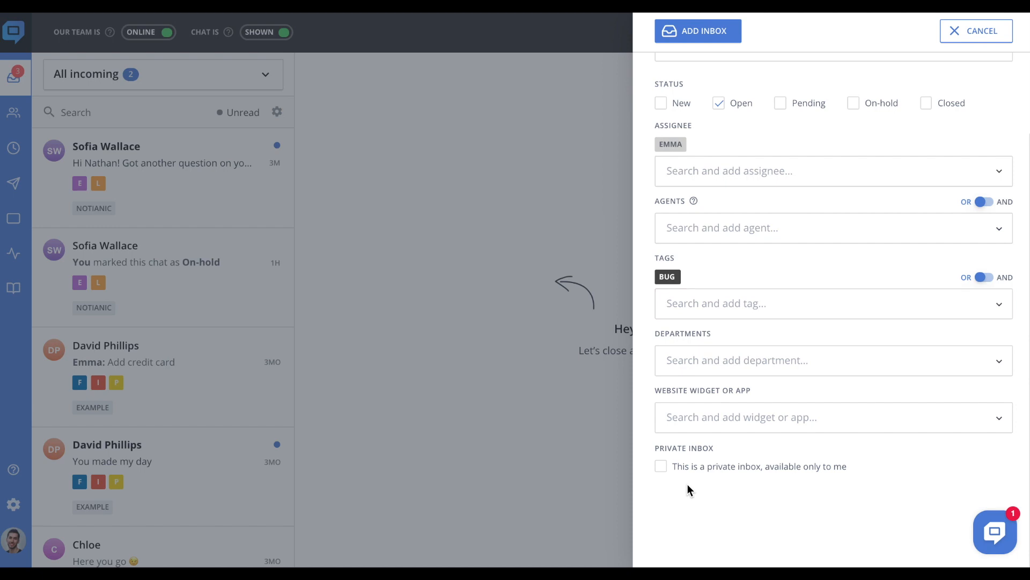
left_click(661, 466)
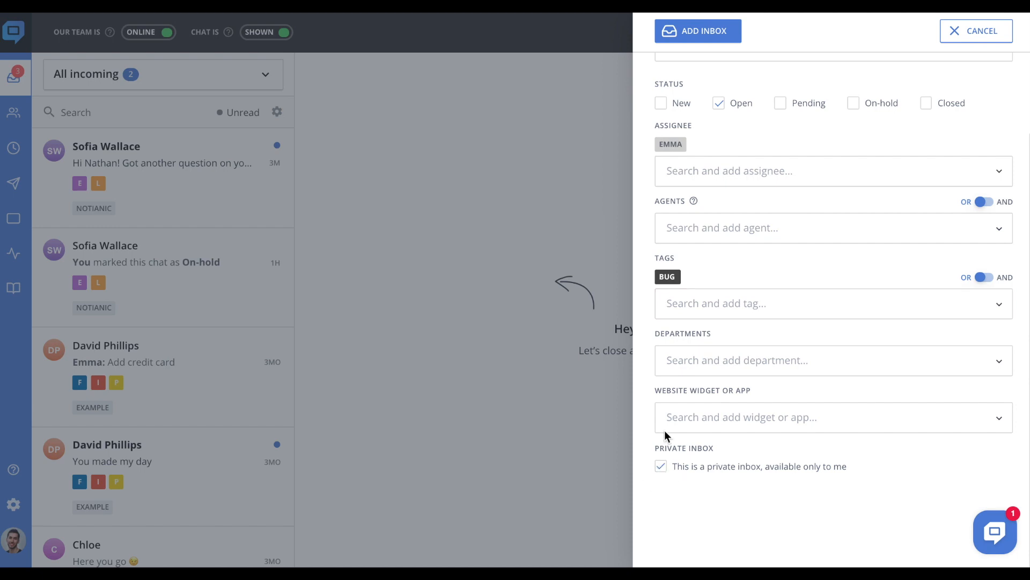
left_click(977, 30)
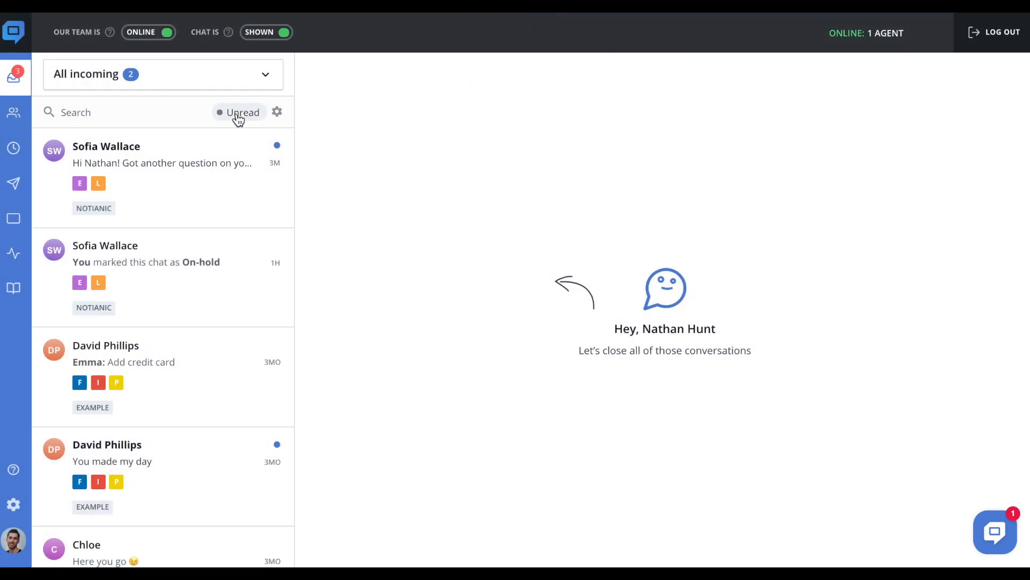
- Toggle the Unread filter on and off to return to the full incoming list
left_click(239, 112)
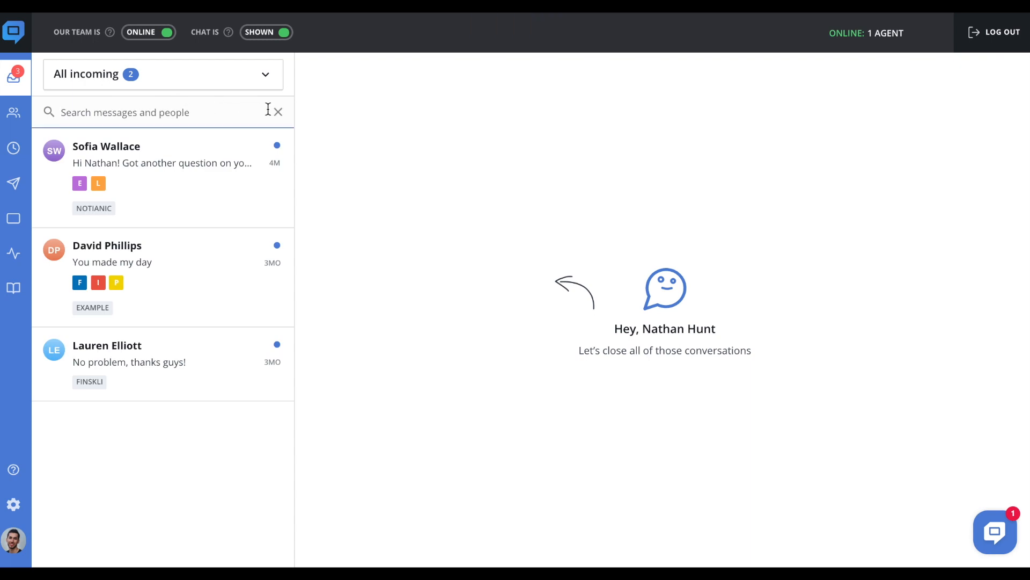
left_click(239, 113)
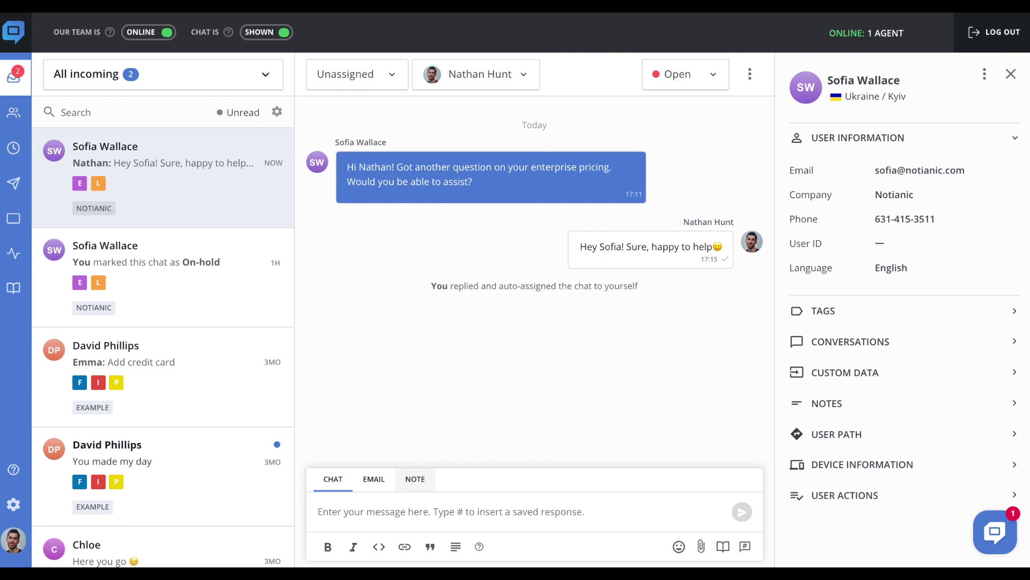
mouse_move(534, 301)
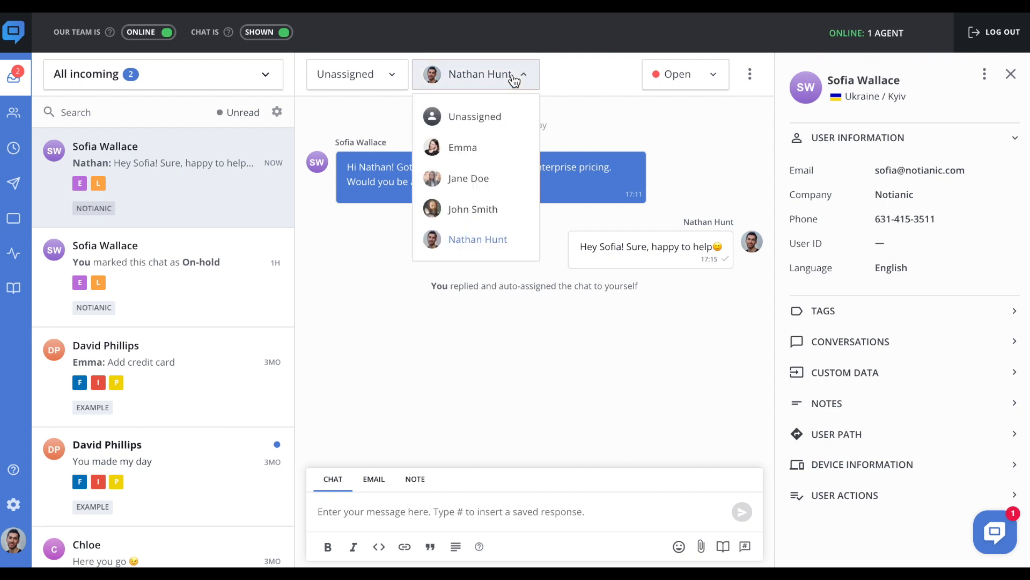
- Assign the enterprise-pricing chat to the Sales department and check its extra actions
left_click(356, 75)
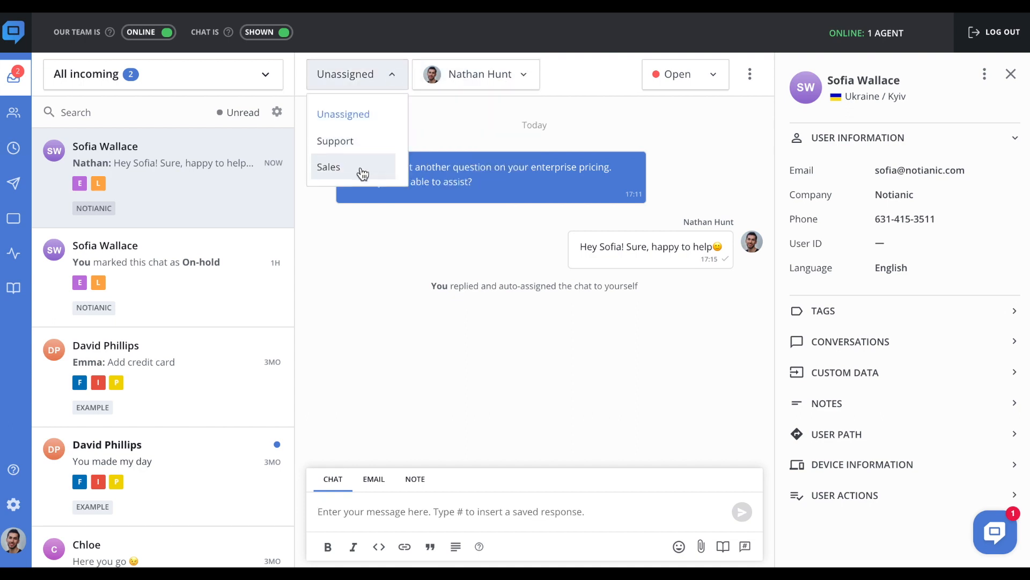
left_click(328, 166)
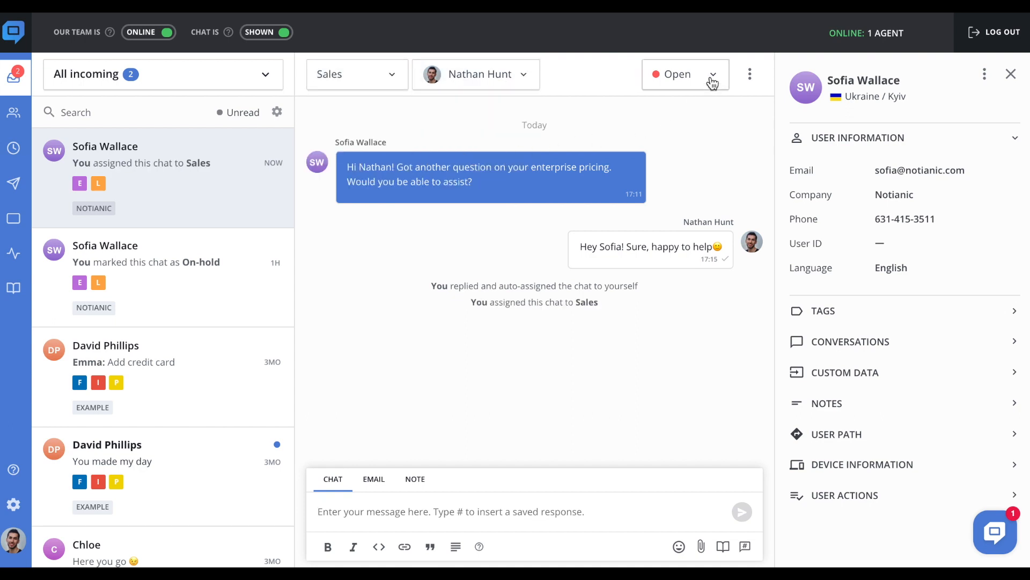
left_click(749, 74)
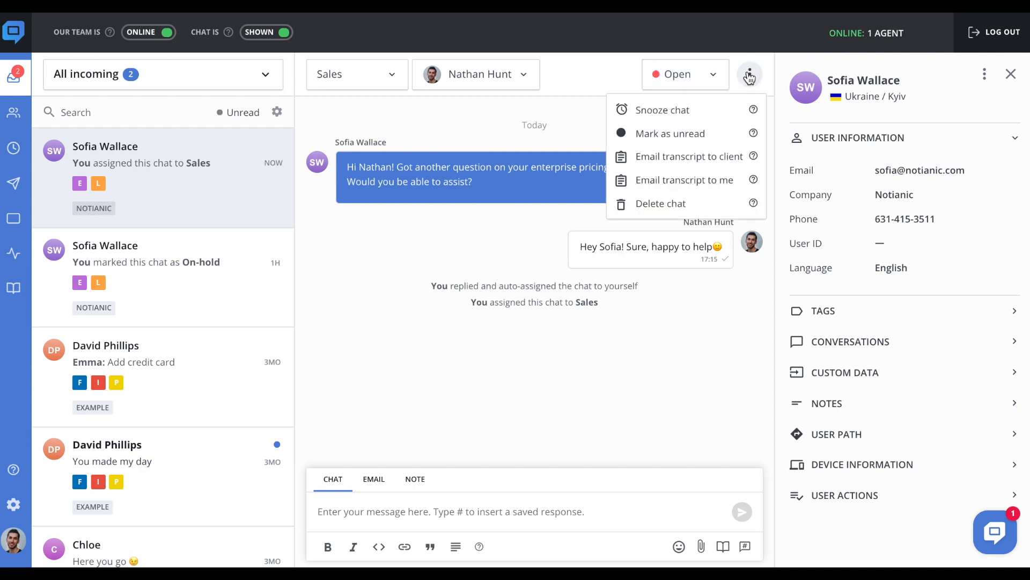
mouse_move(719, 167)
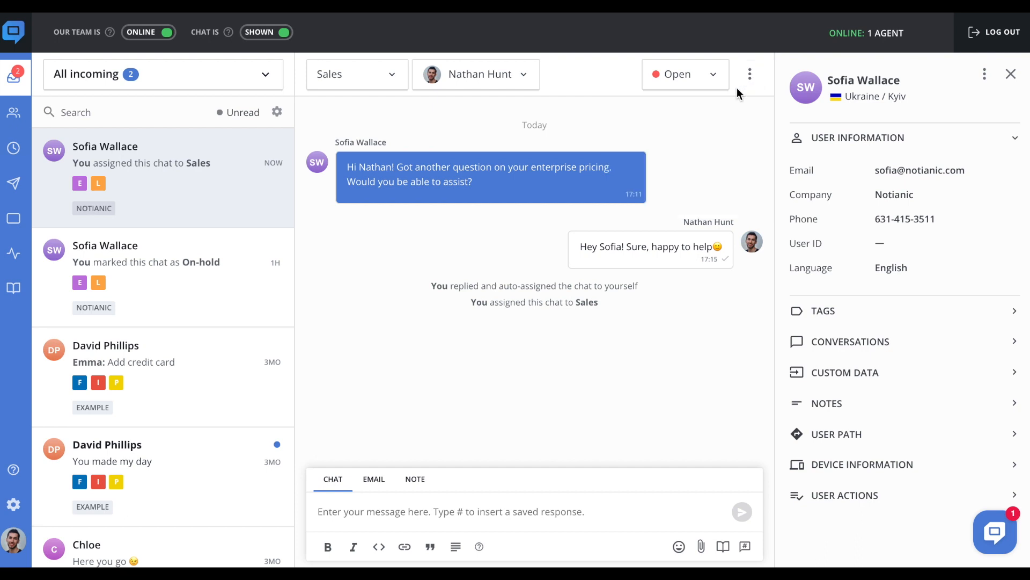
mouse_move(380, 496)
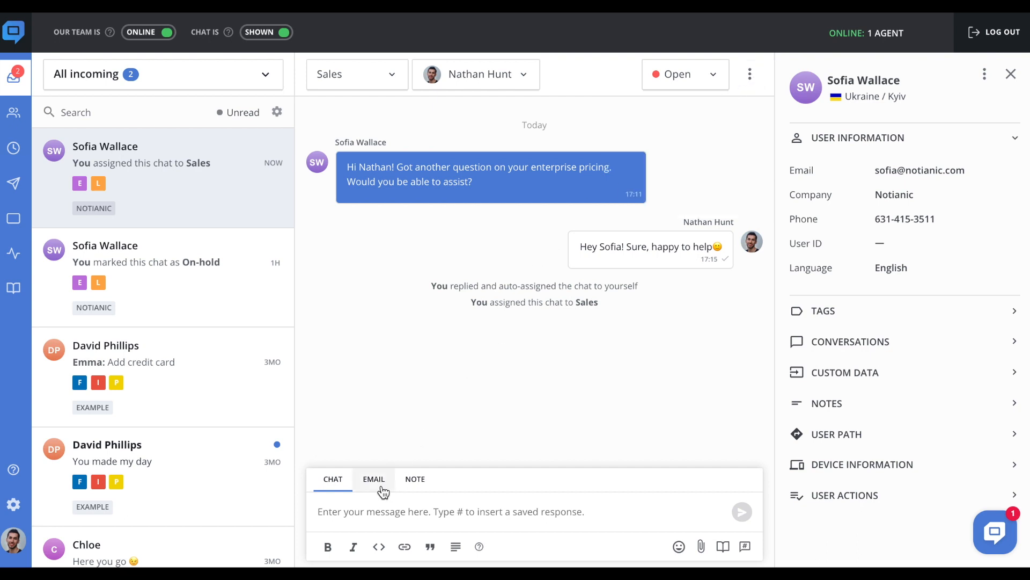
left_click(374, 479)
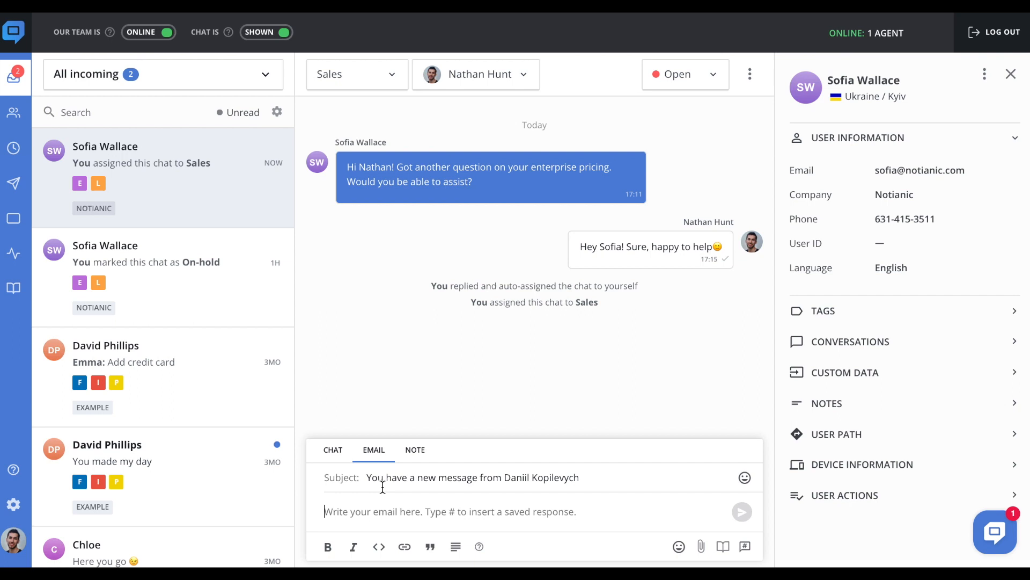
left_click(414, 449)
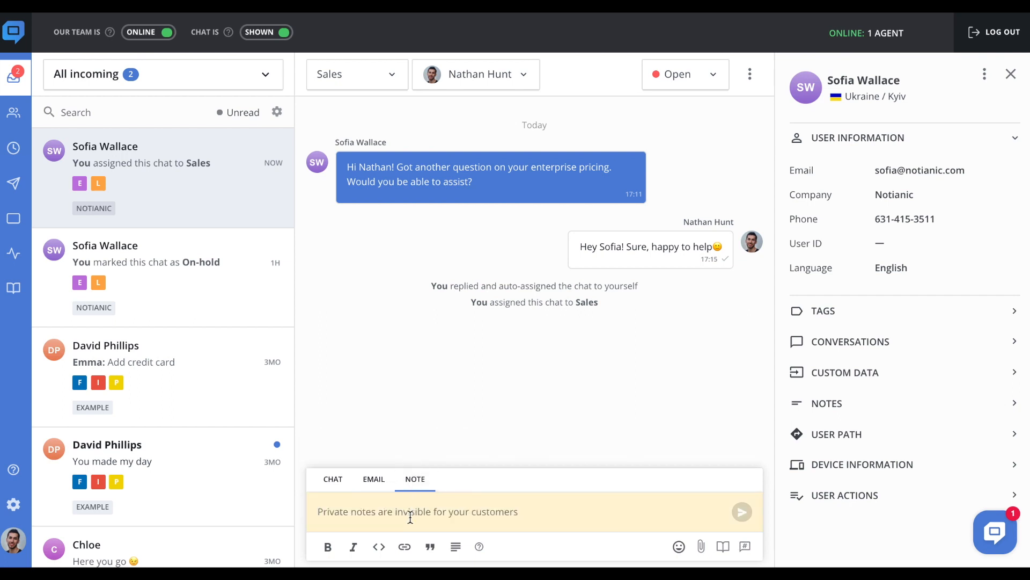
left_click(333, 479)
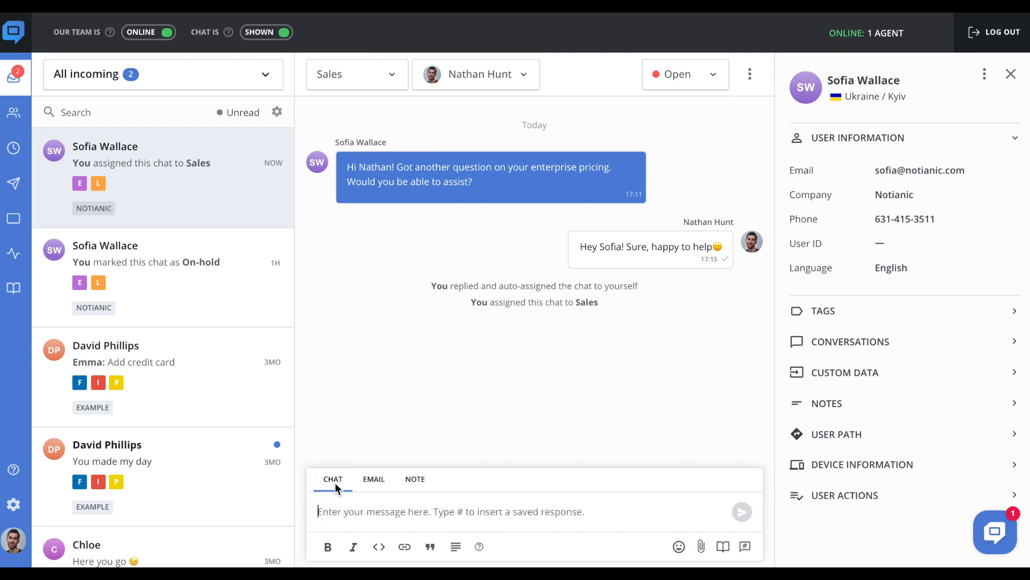
mouse_move(678, 561)
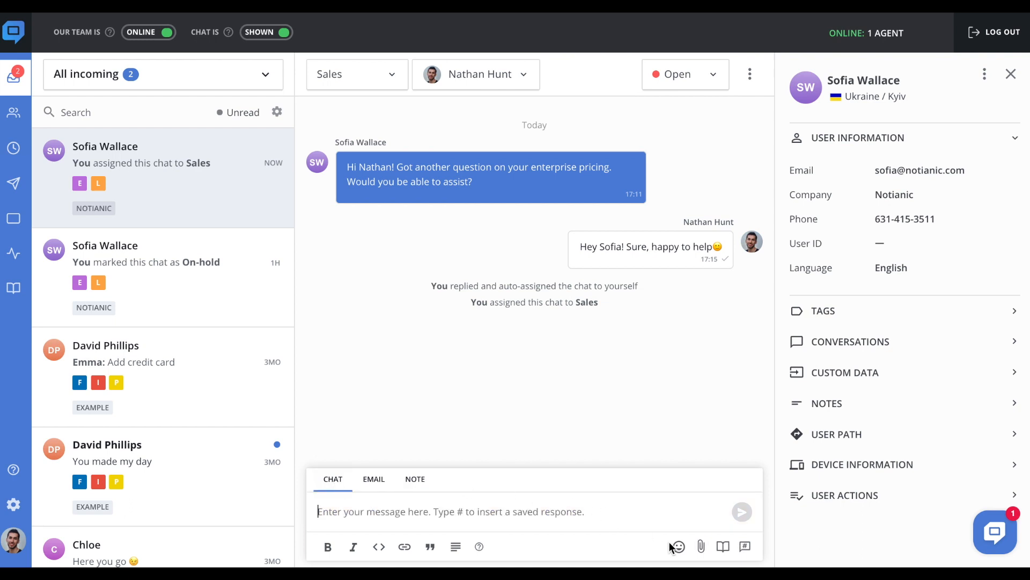
mouse_move(728, 560)
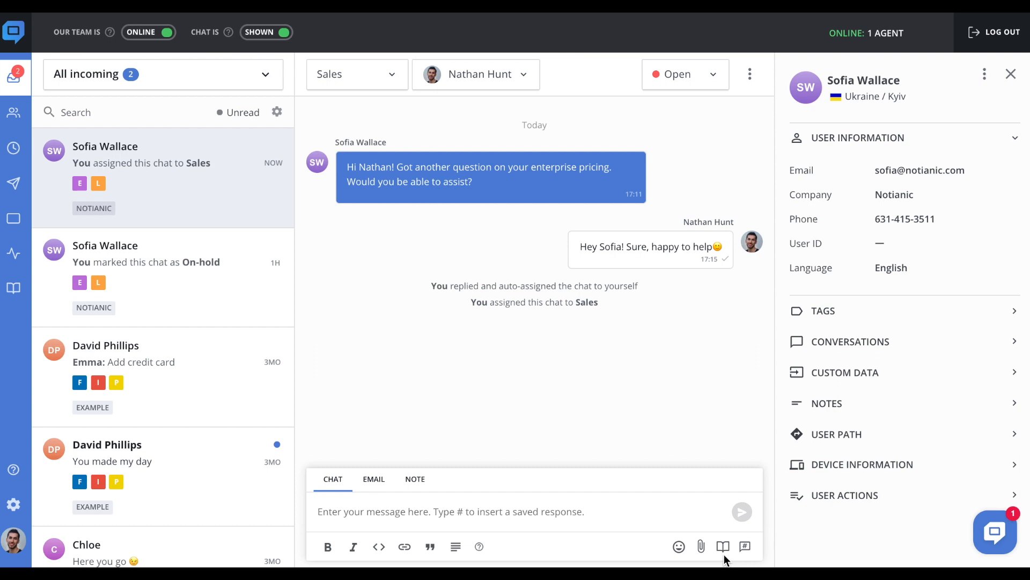
mouse_move(745, 545)
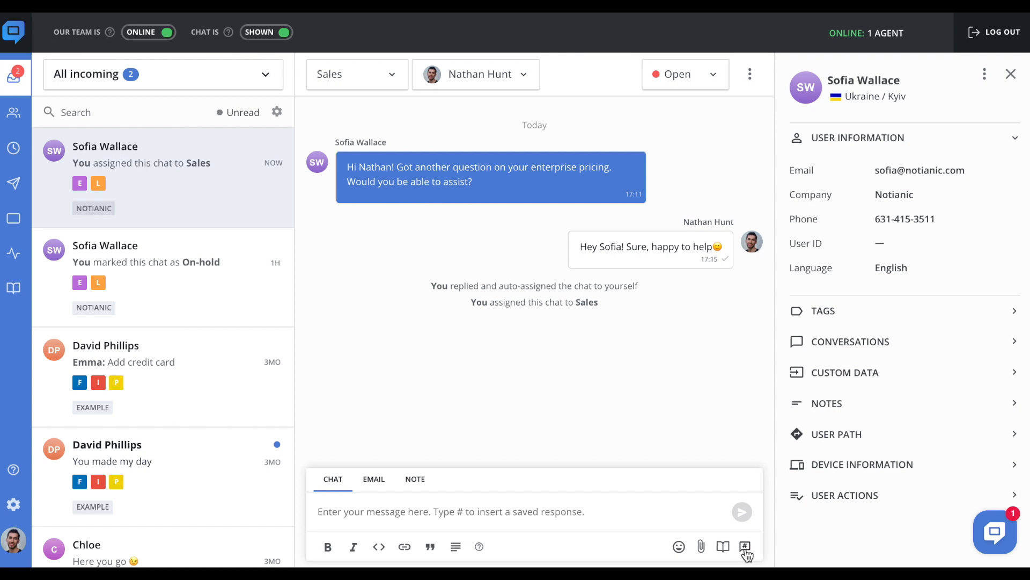
mouse_move(760, 356)
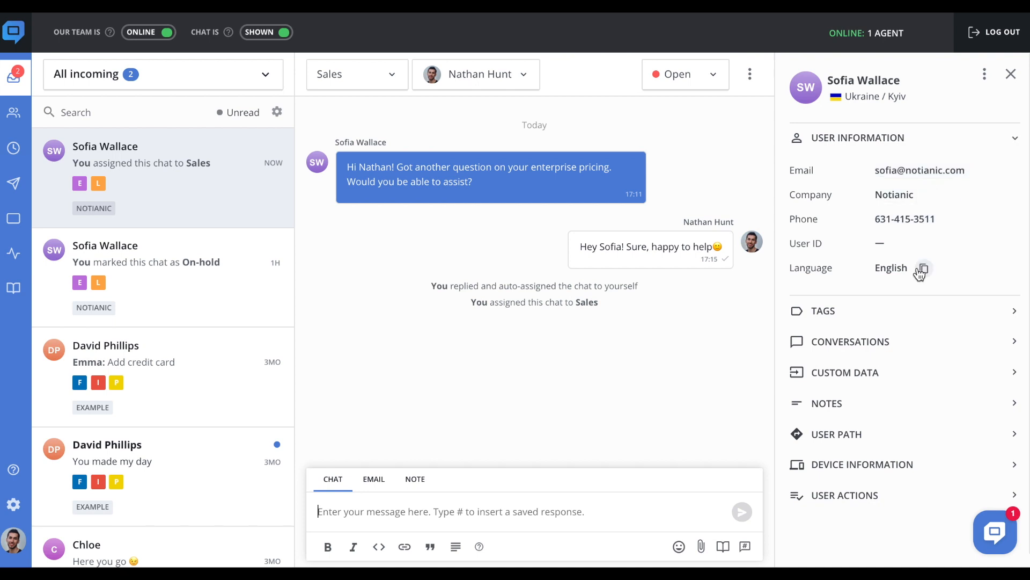
- Expand the profile's Tags section revealing the ENTERPRISE and LEAD tags
left_click(823, 311)
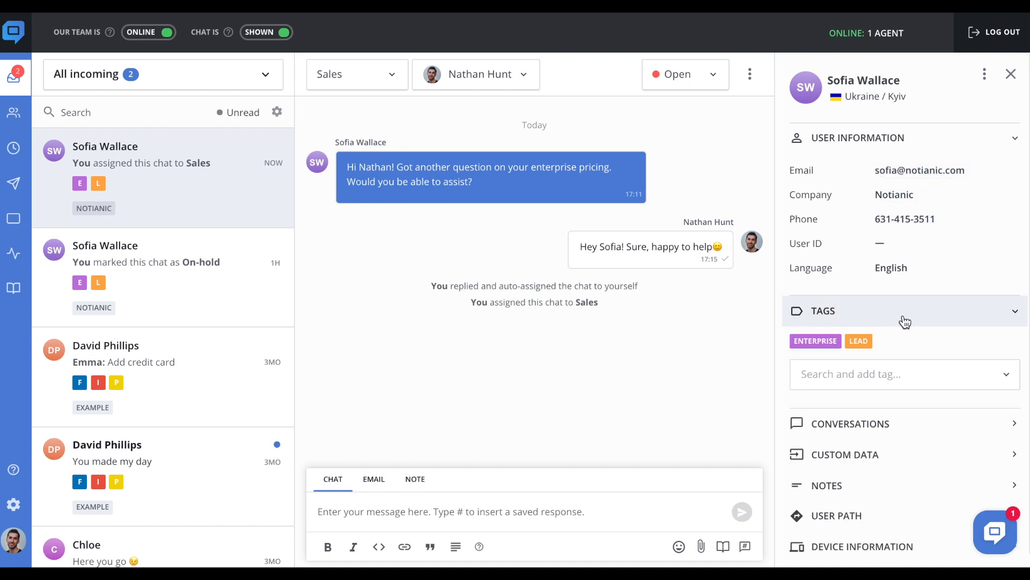
left_click(850, 424)
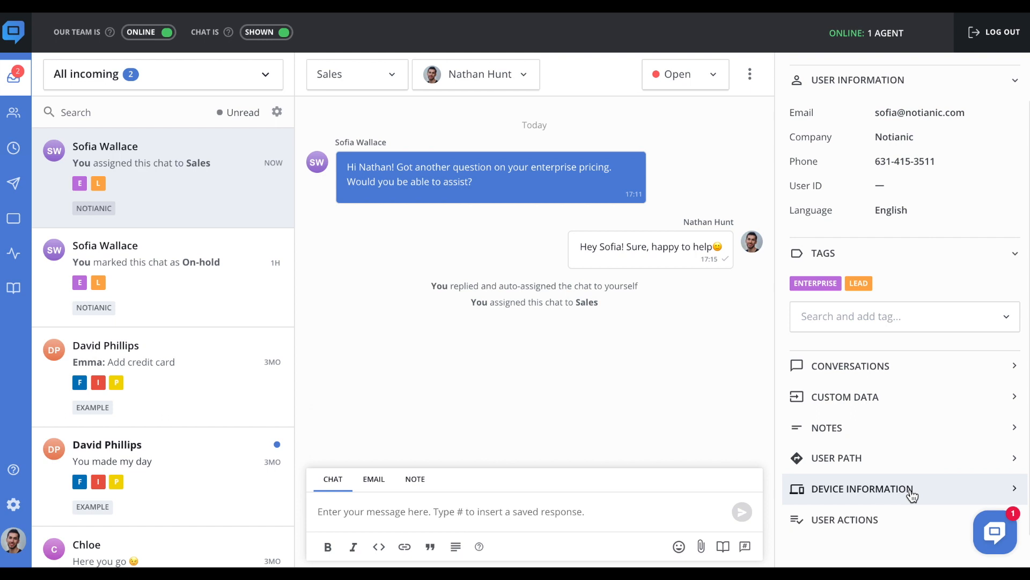
mouse_move(544, 330)
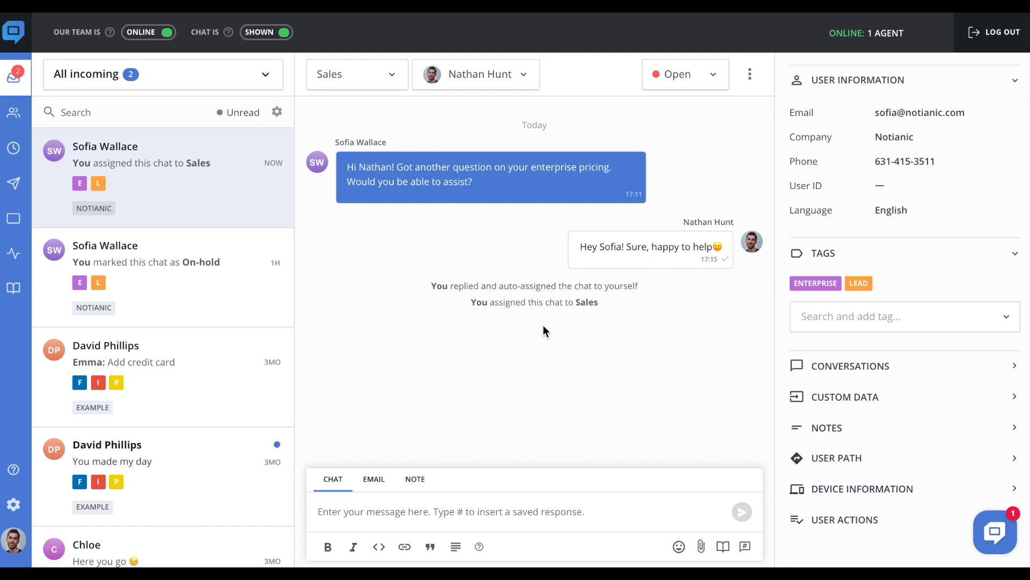